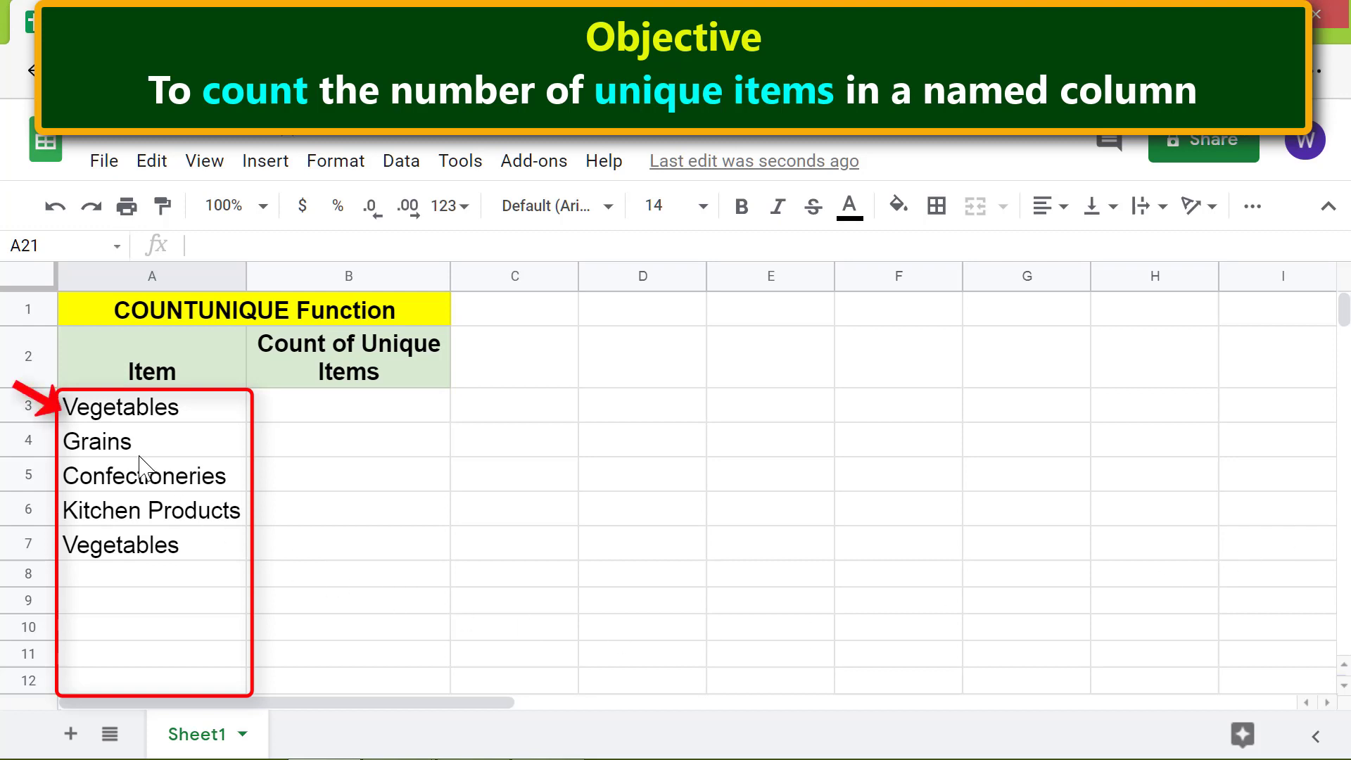
Step: Select the item cells A3:A1001 and bring up the Data menu for them
click(152, 407)
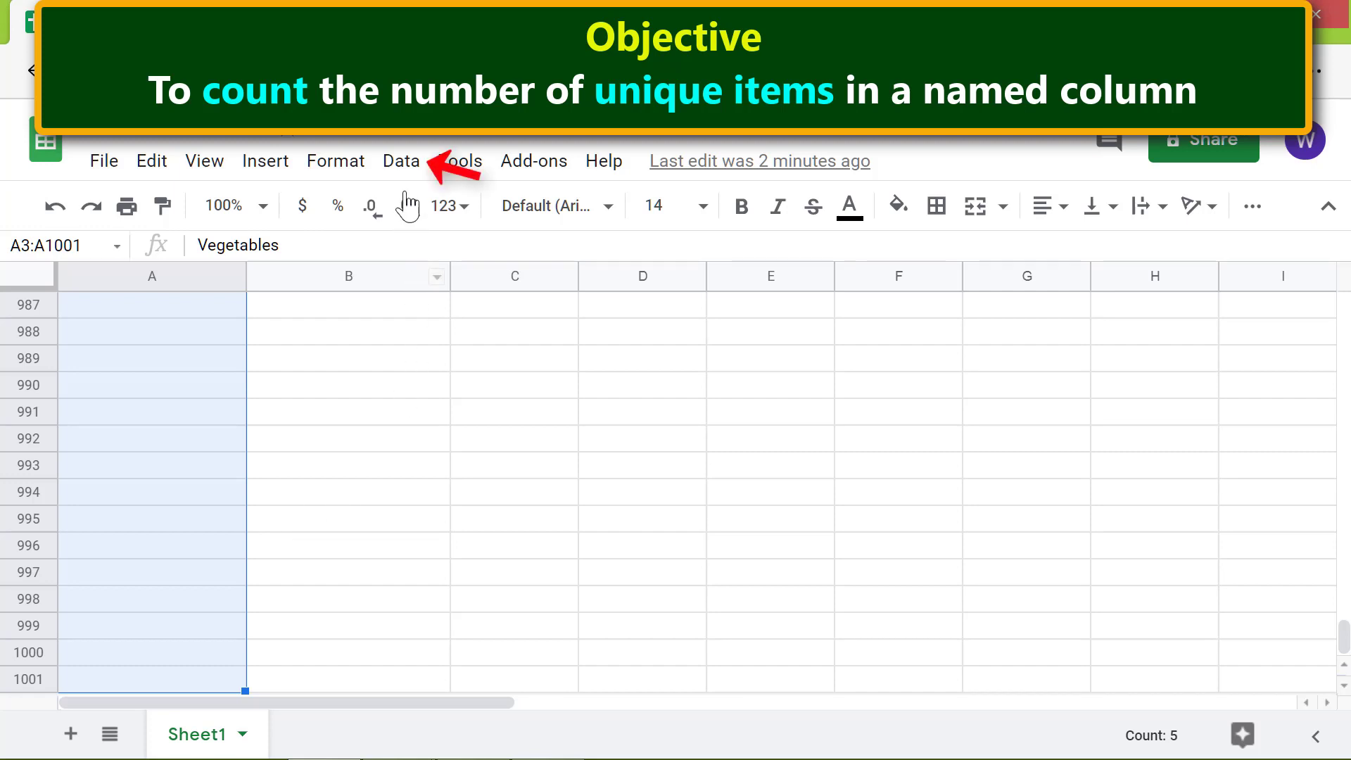
click(401, 160)
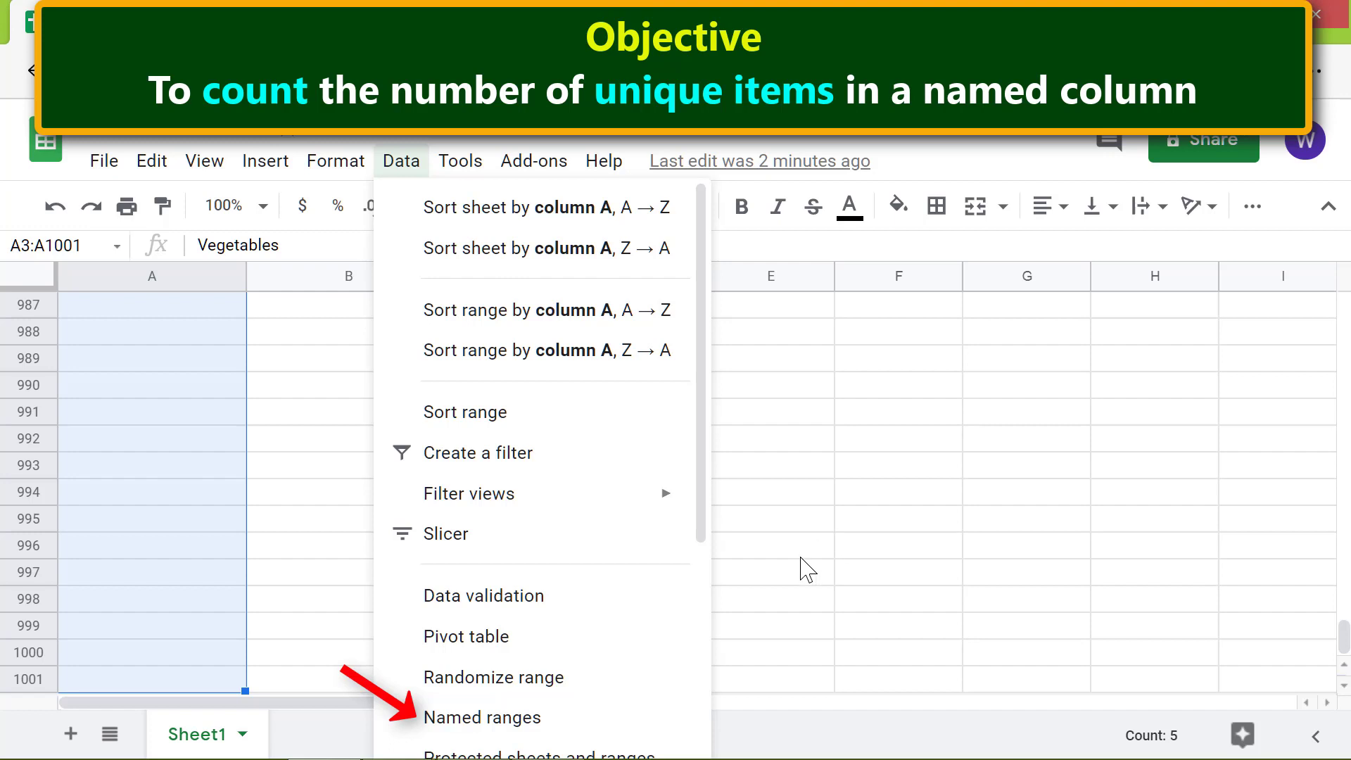
Step: Name the range Sheet1!A3:A1001 'items' and close the Named ranges sidebar
click(481, 717)
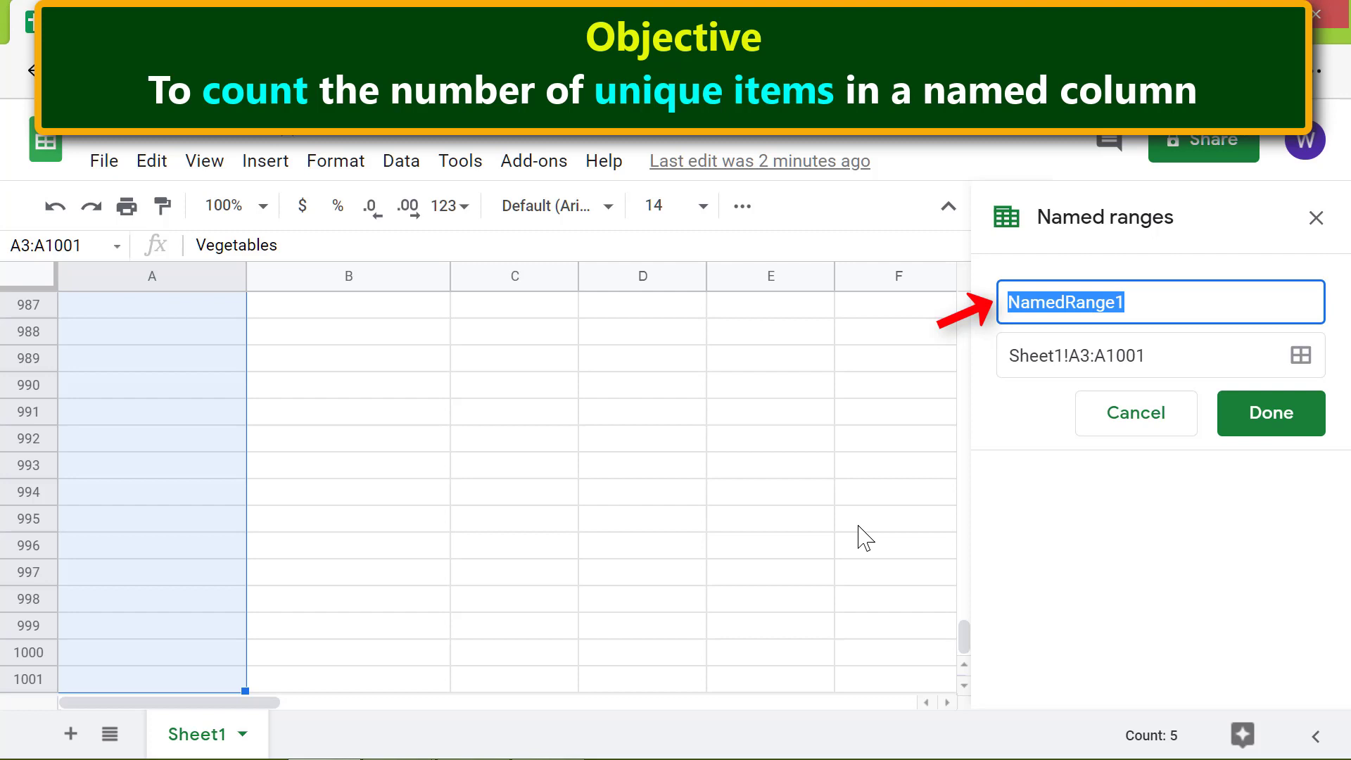
text(items)
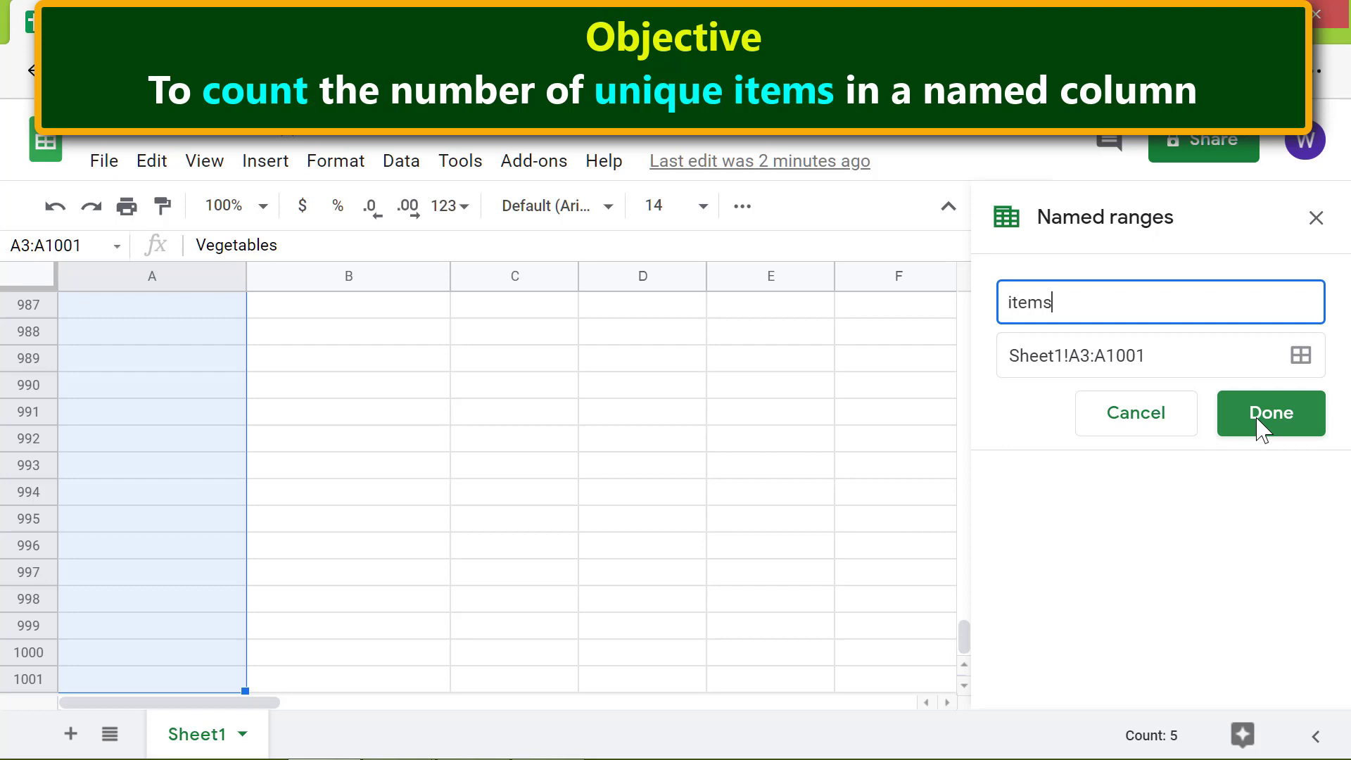
click(1269, 414)
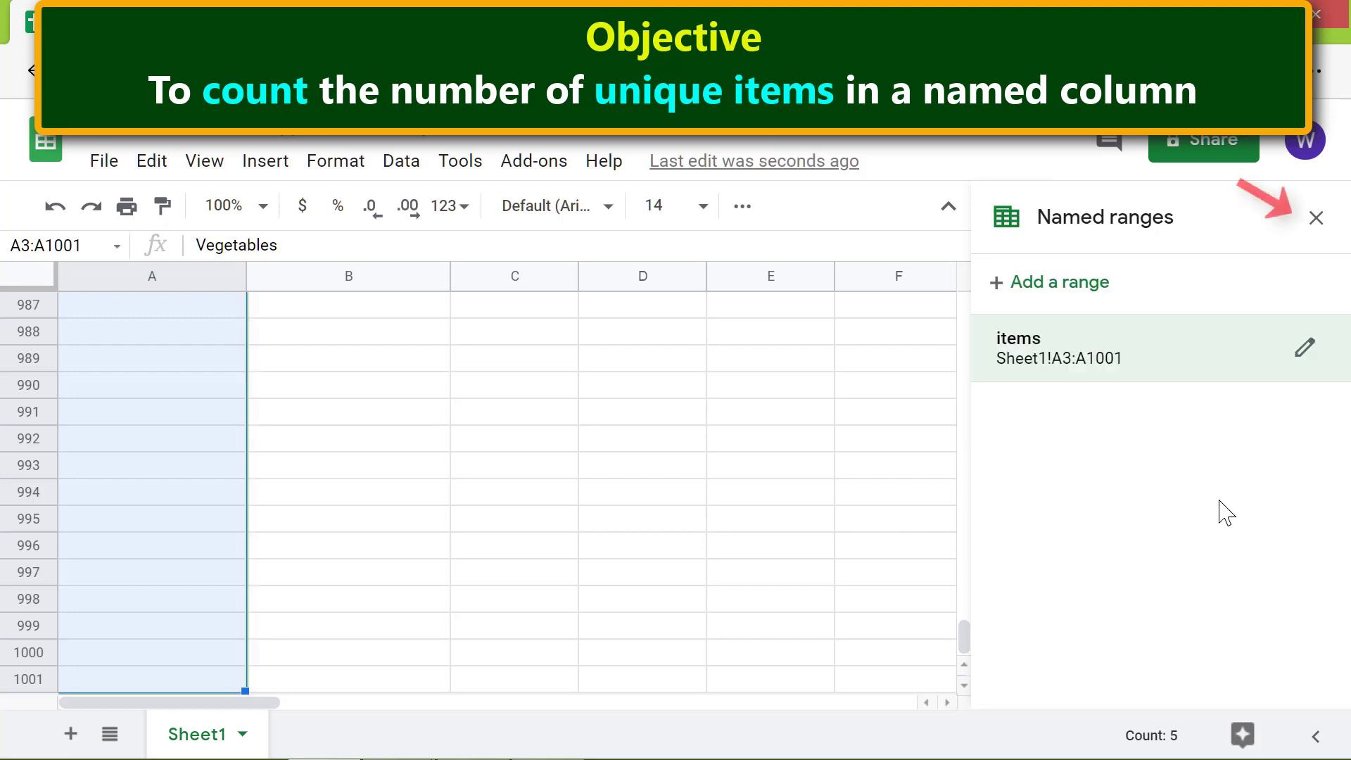
mouse_move(1316, 218)
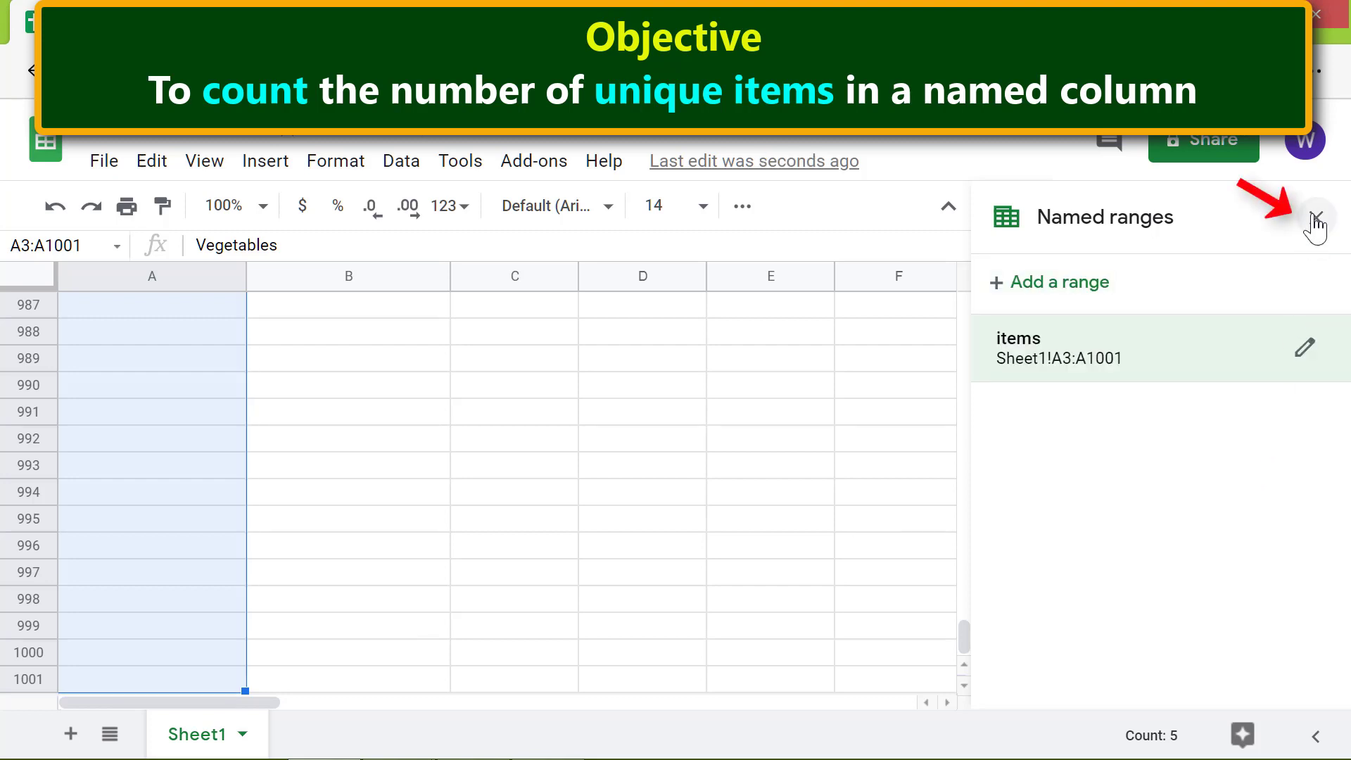
click(1317, 217)
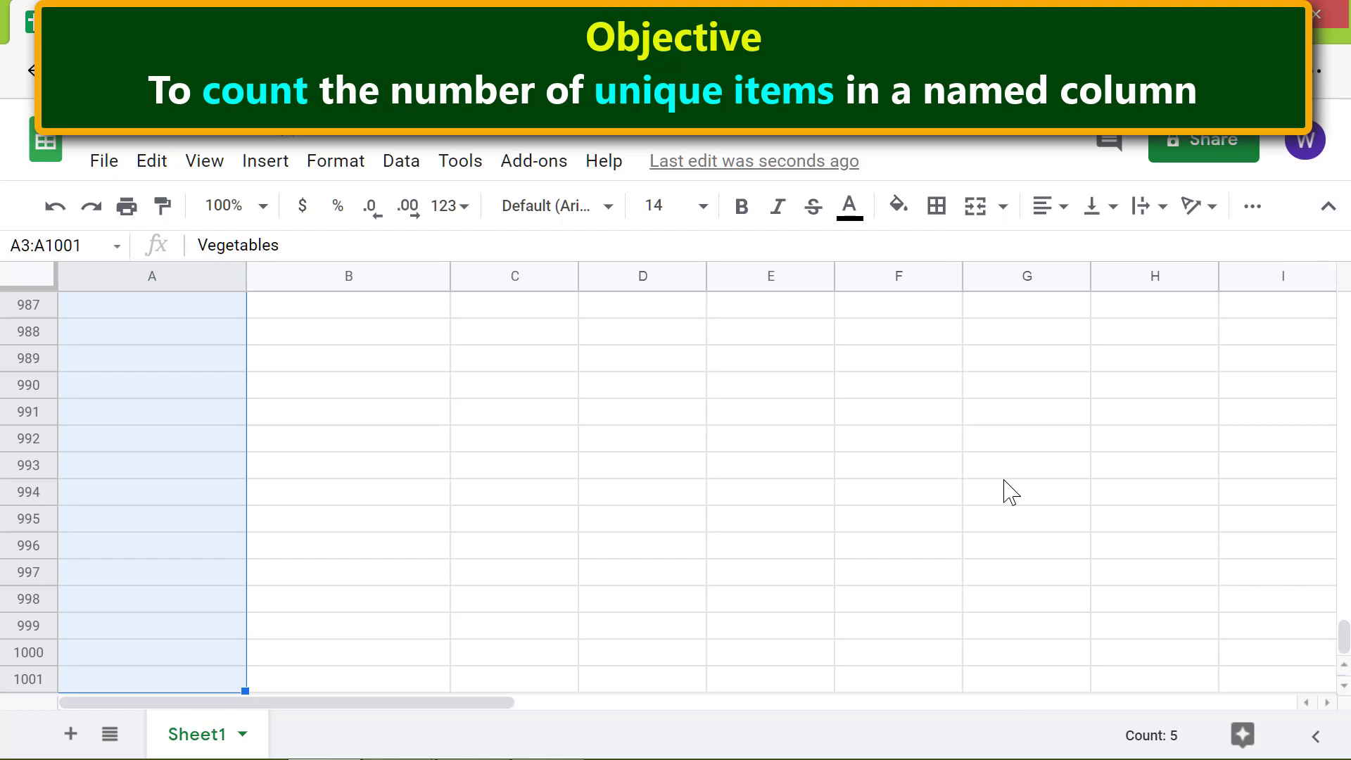
Step: Return to the top of the sheet and make B3 the active cell for the count
click(152, 678)
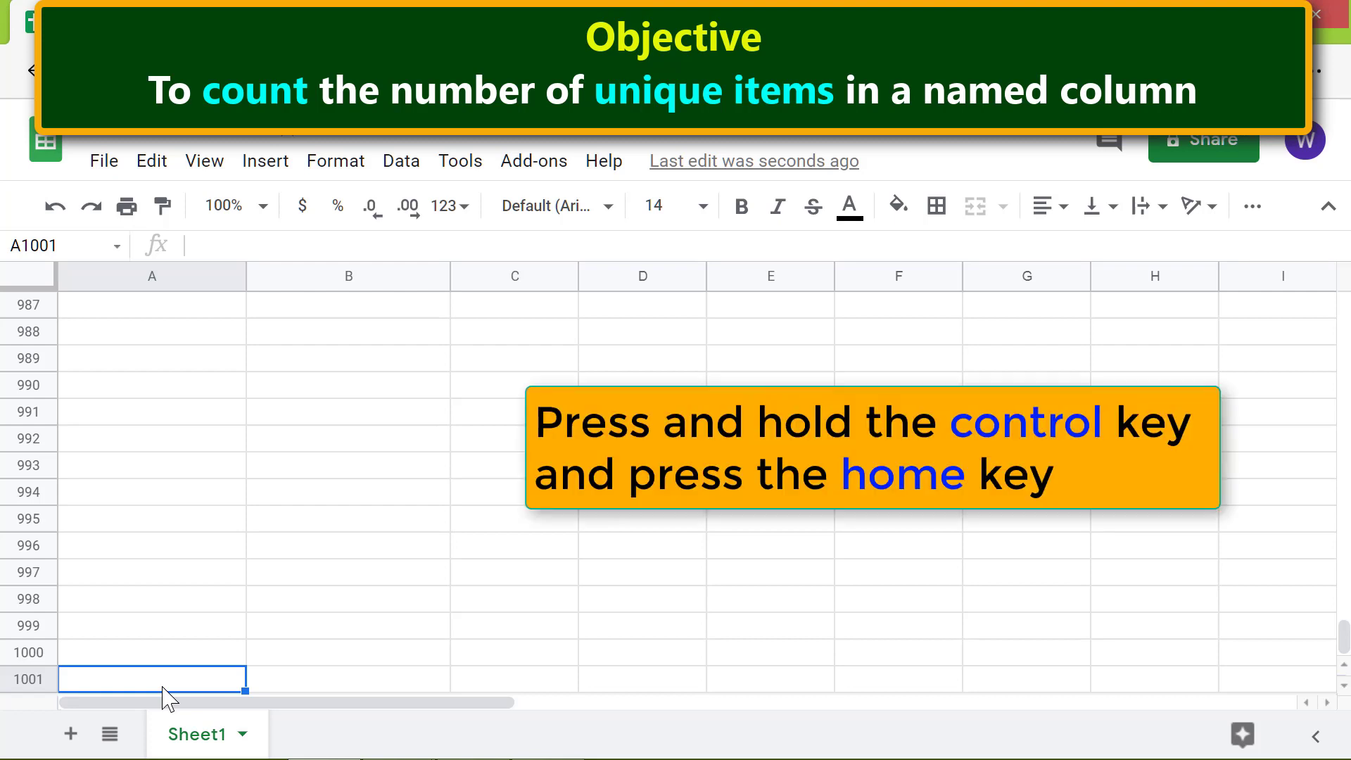
key(ctrl+Home)
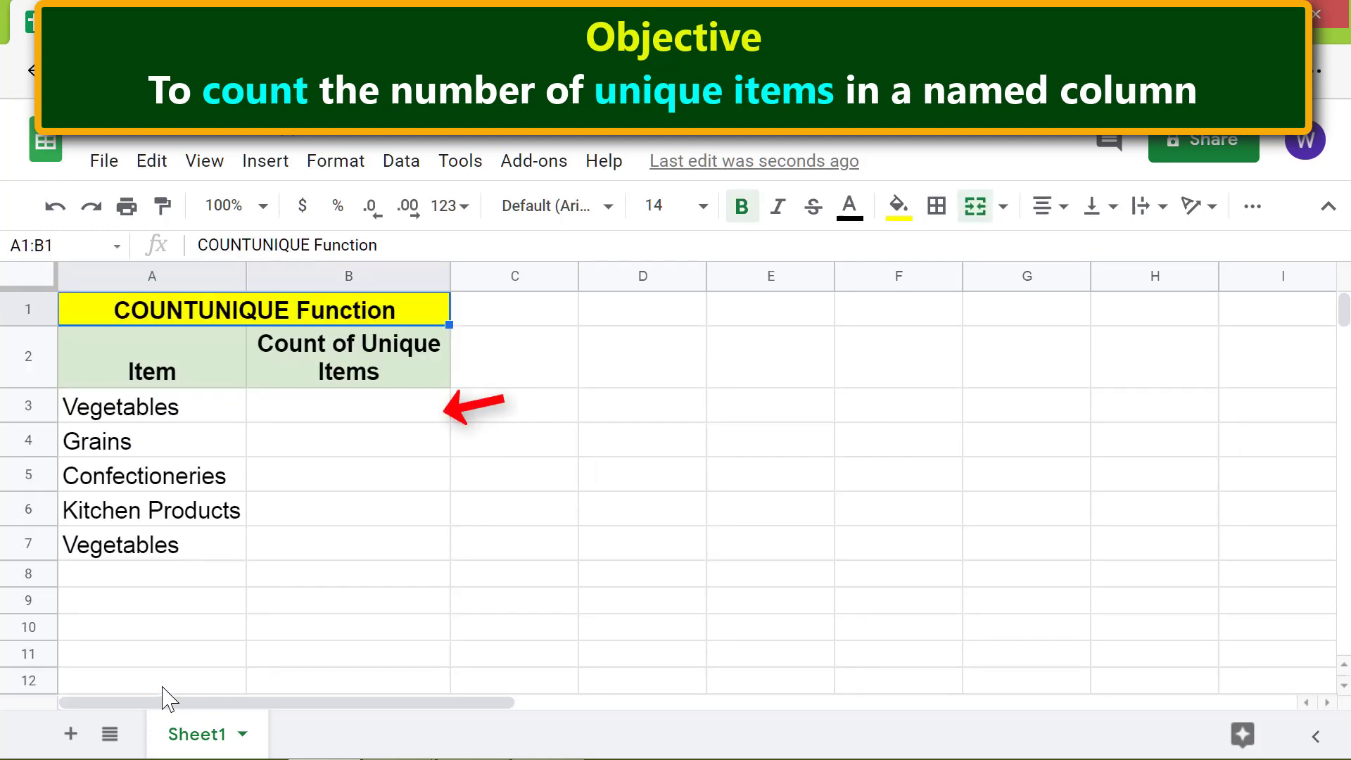
click(348, 405)
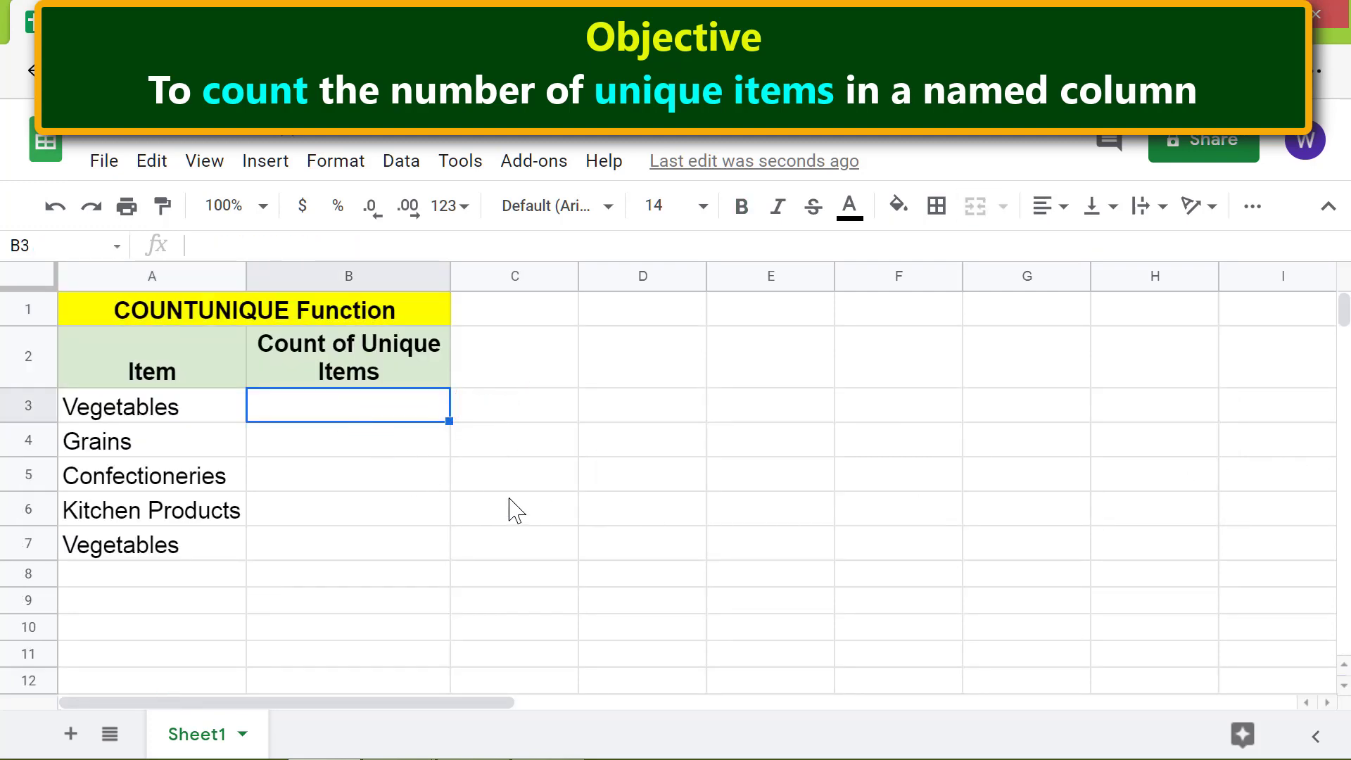
mouse_move(550, 521)
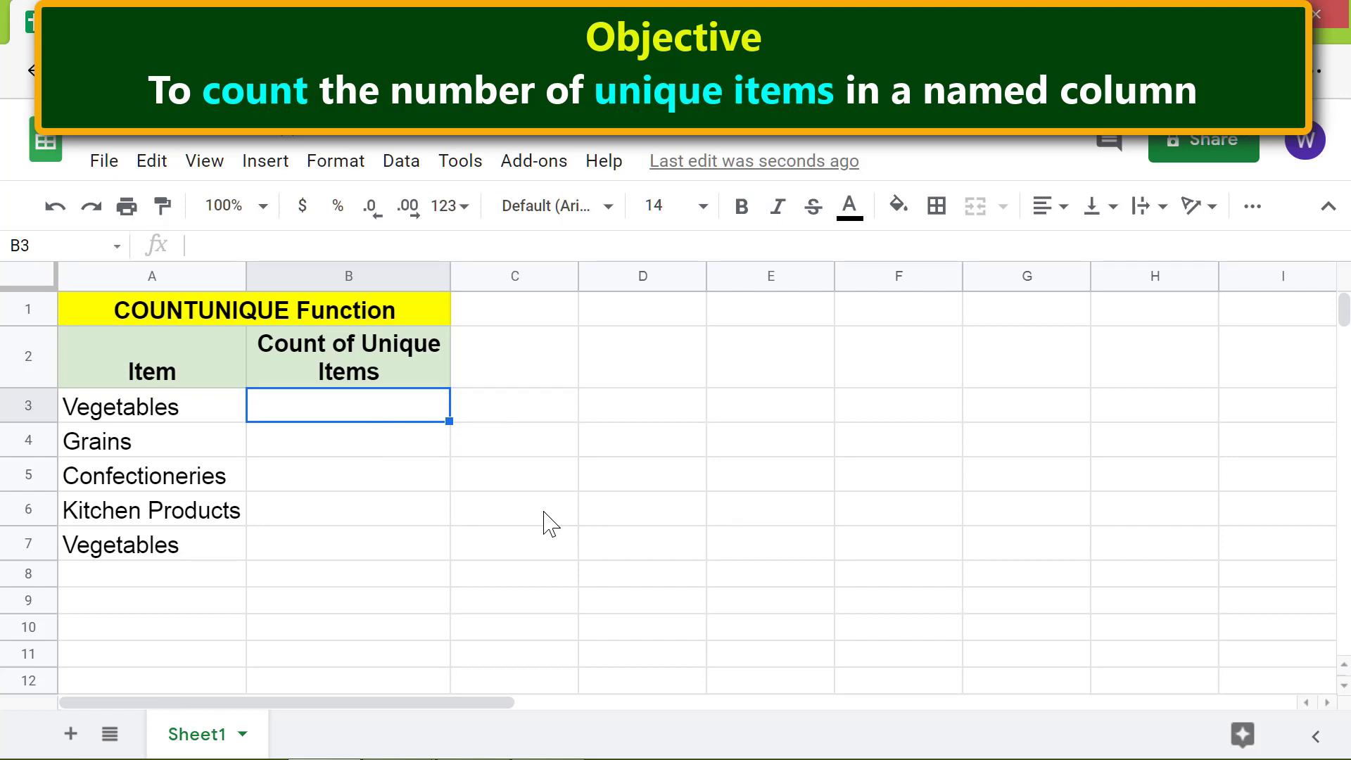
Step: Enter =COUNTUNIQUE(items) in B3, returning 4 unique items
text(=)
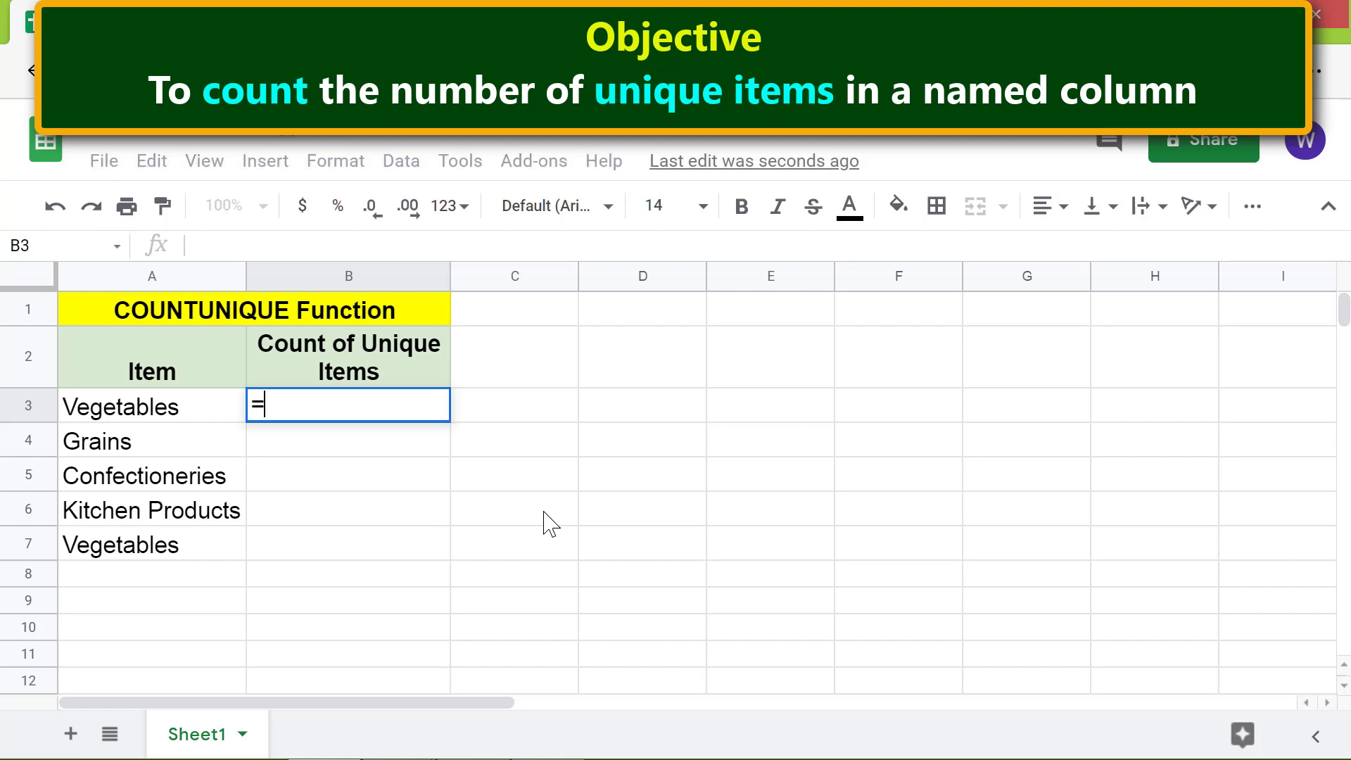
text(coun)
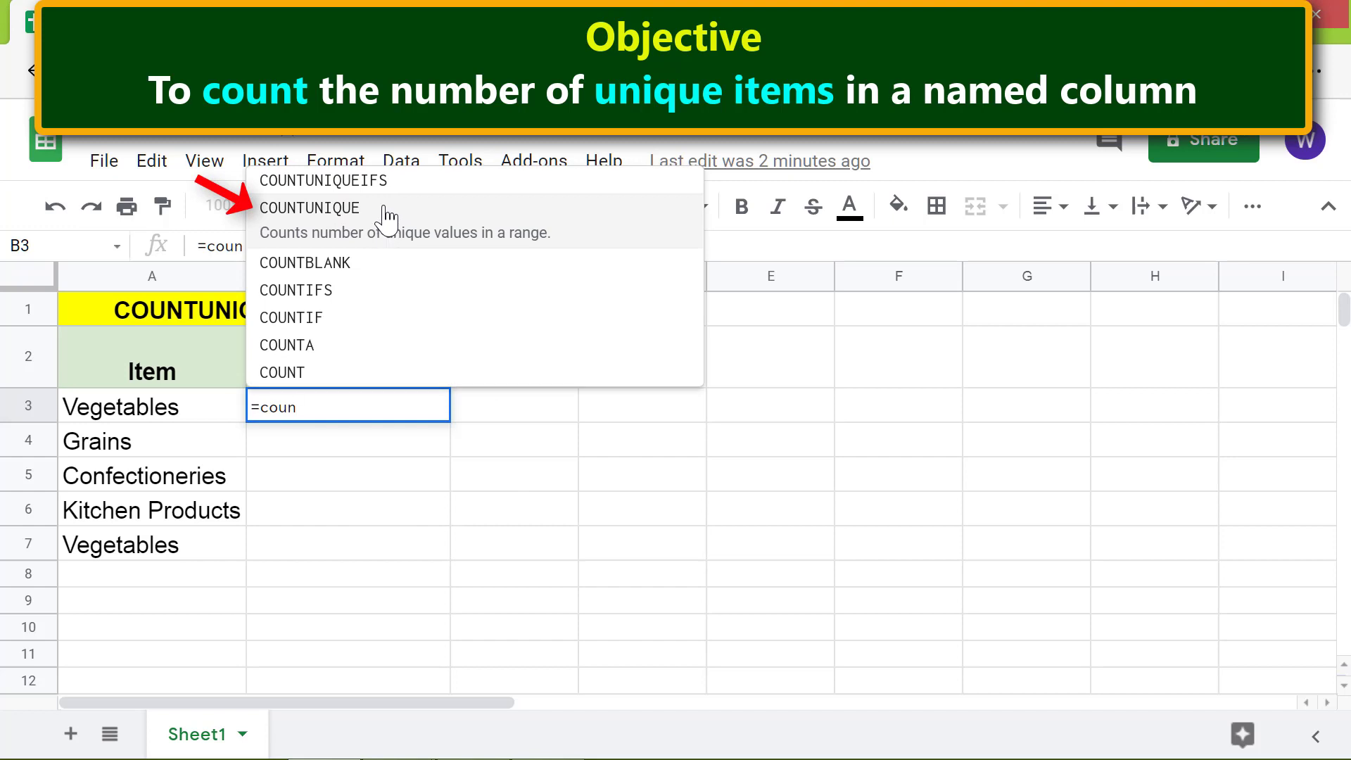
click(310, 208)
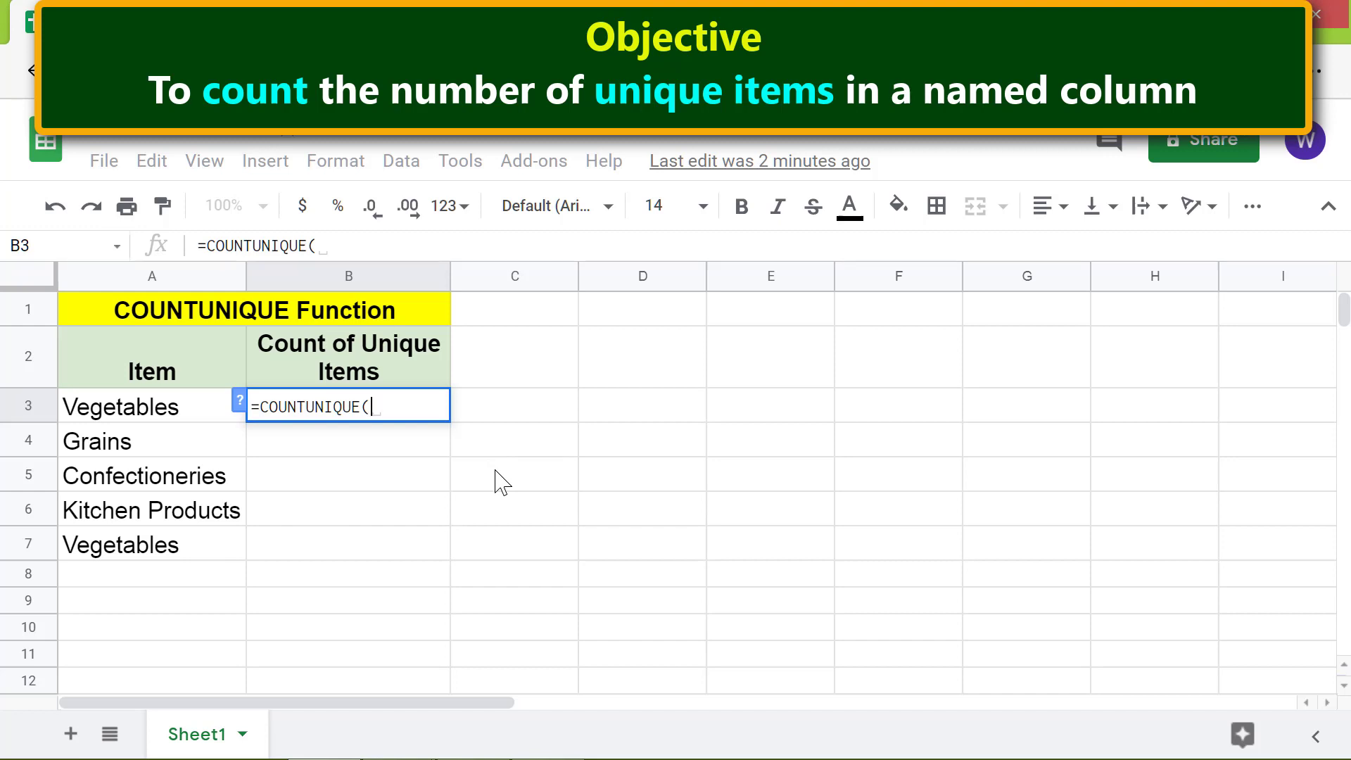
text(it)
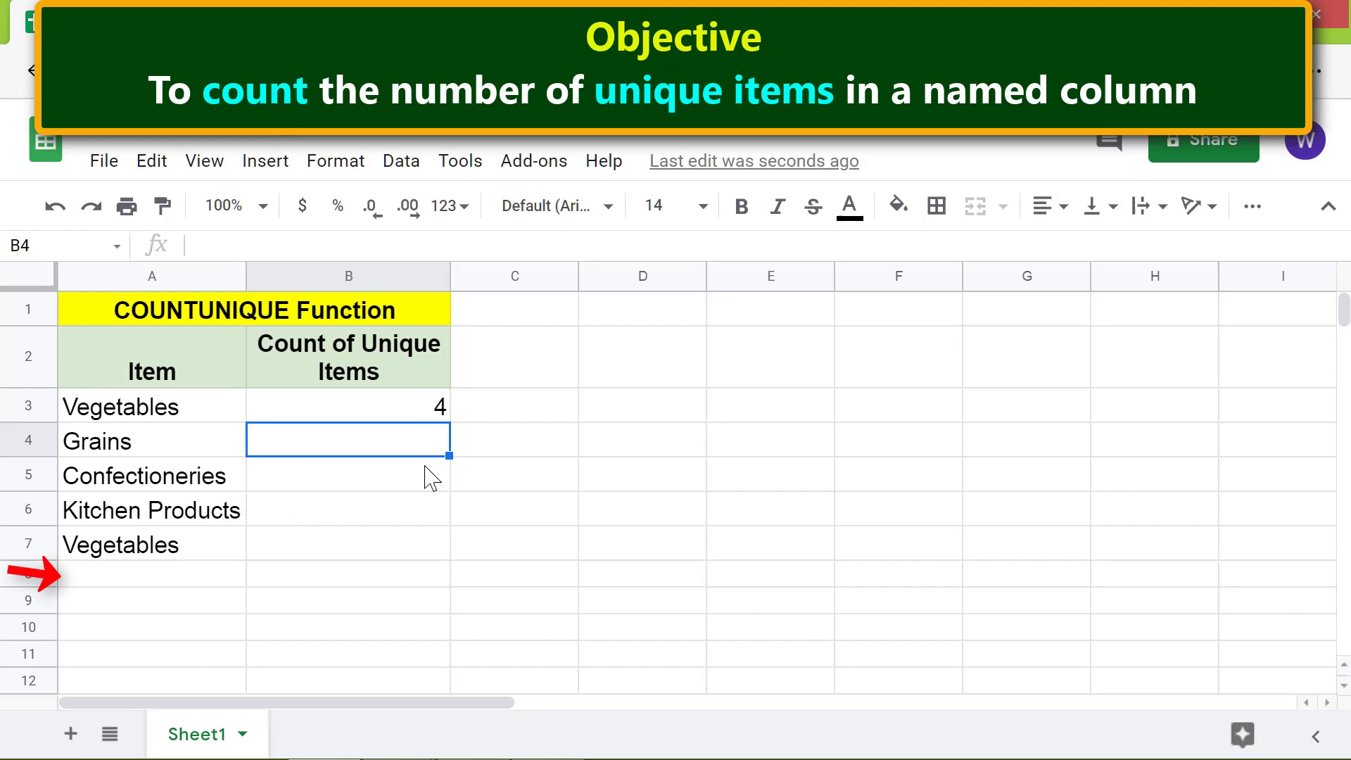
mouse_move(166, 589)
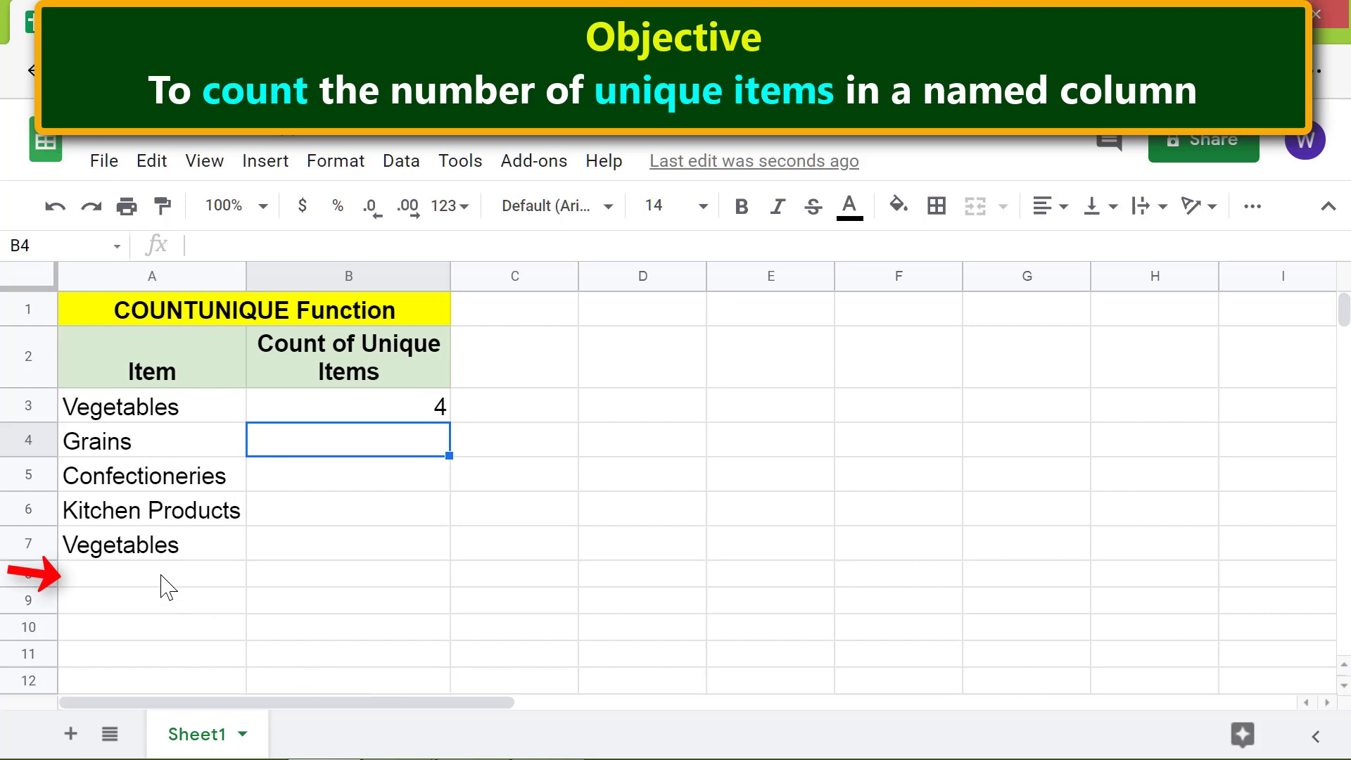
Step: Add Fruits in A8, raising the count to 5, and begin entering Grains in A9
text(Fr)
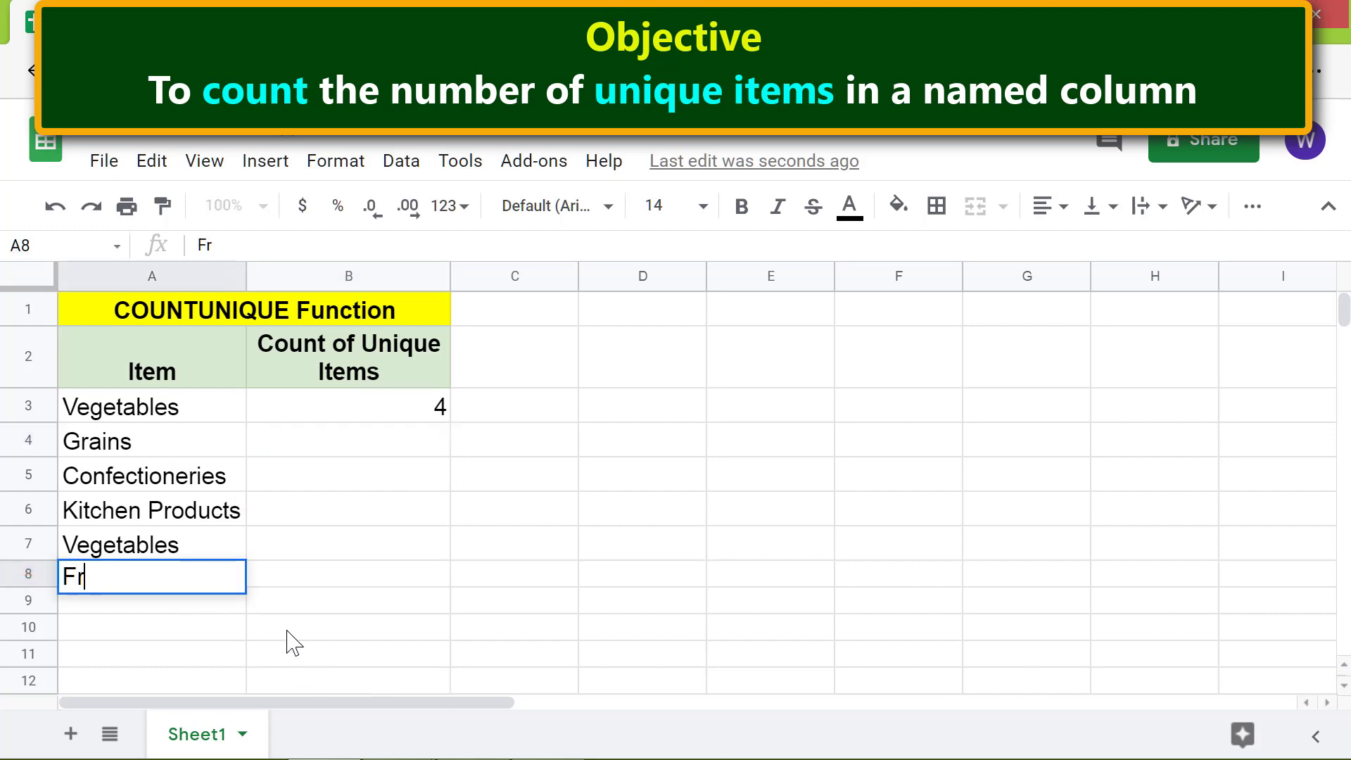
key(enter)
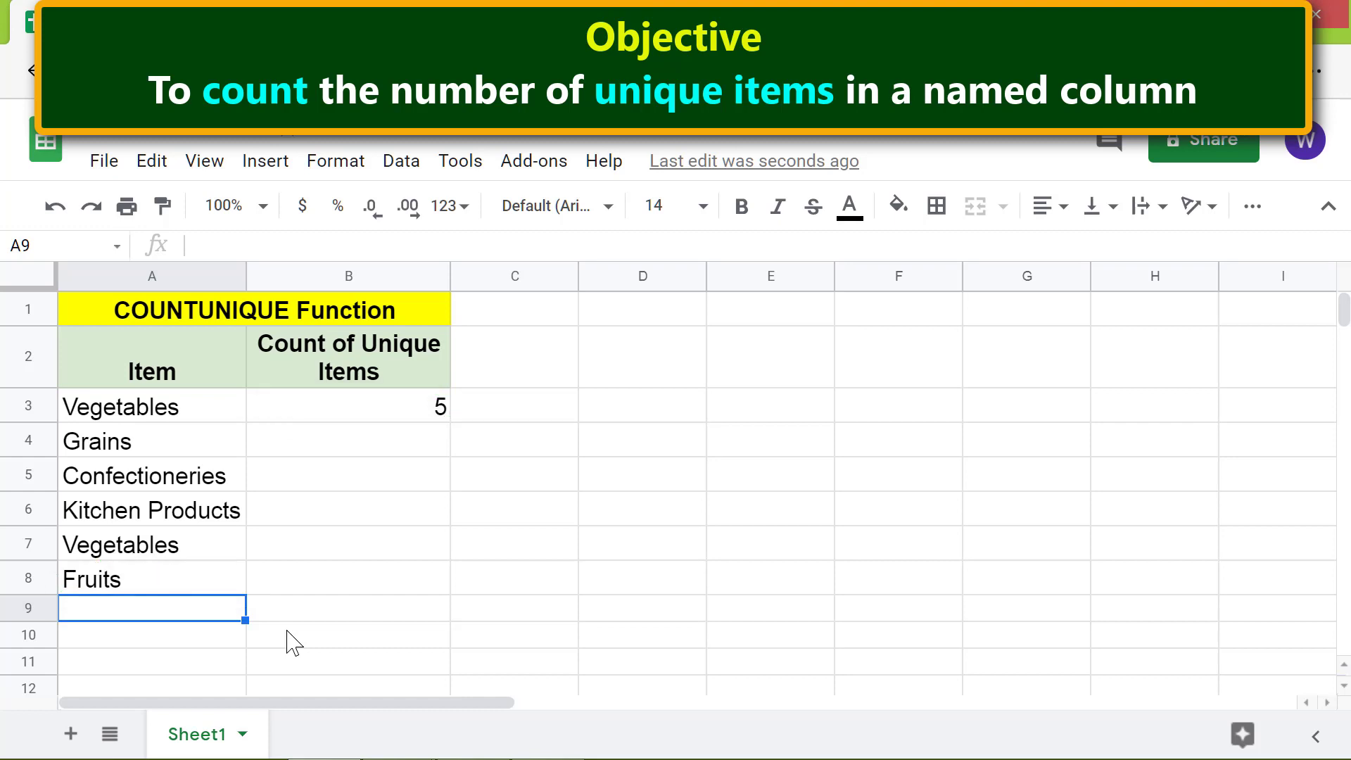
text(Grains)
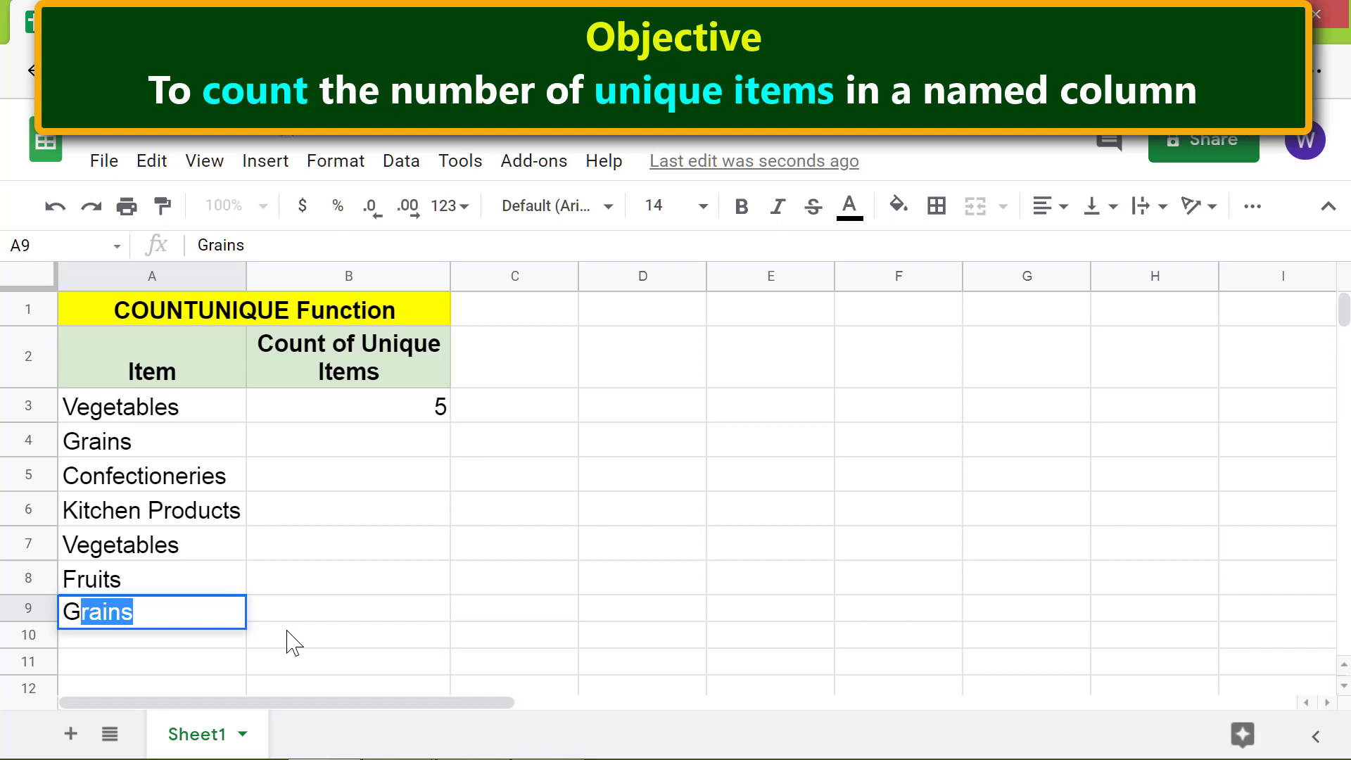